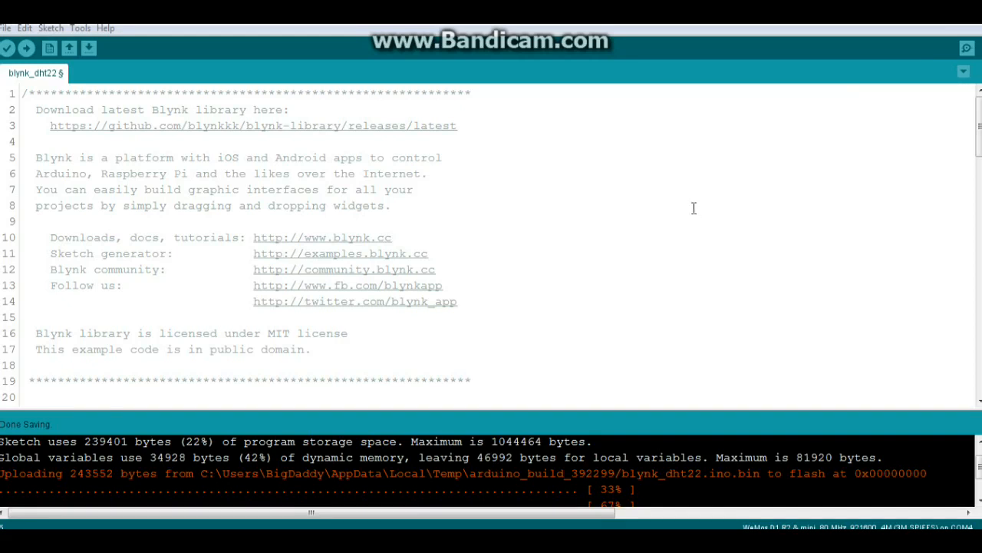
{"action": "mouse_move", "coordinate": [638, 241]}
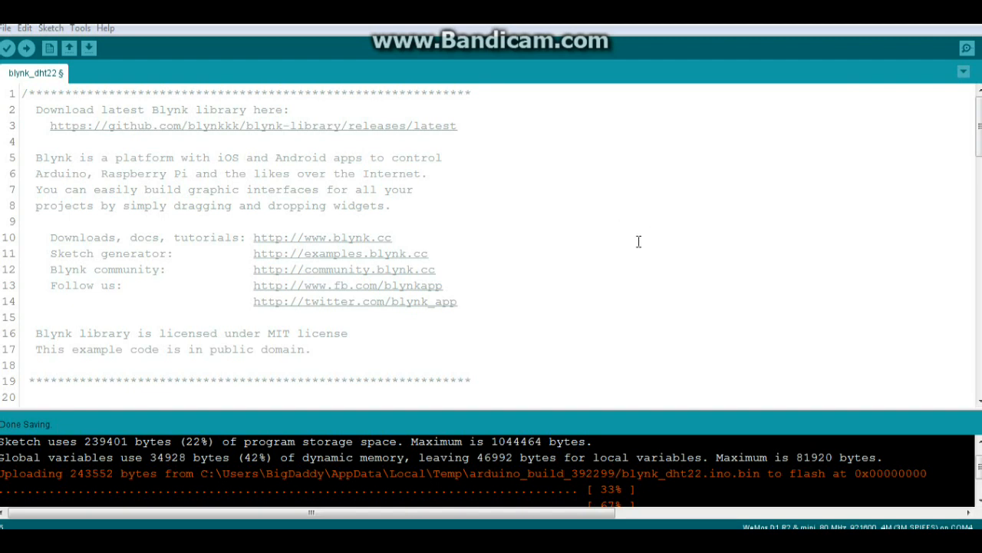
{"action": "mouse_move", "coordinate": [22, 34]}
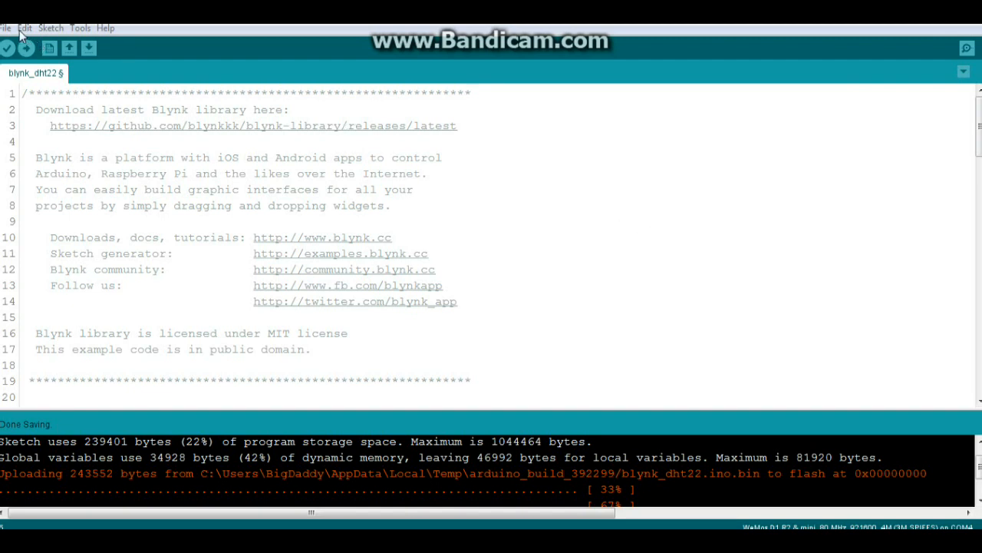
Glance at the example sketches without opening one, then scroll down the sketch.
{"action": "left_click", "coordinate": [6, 28]}
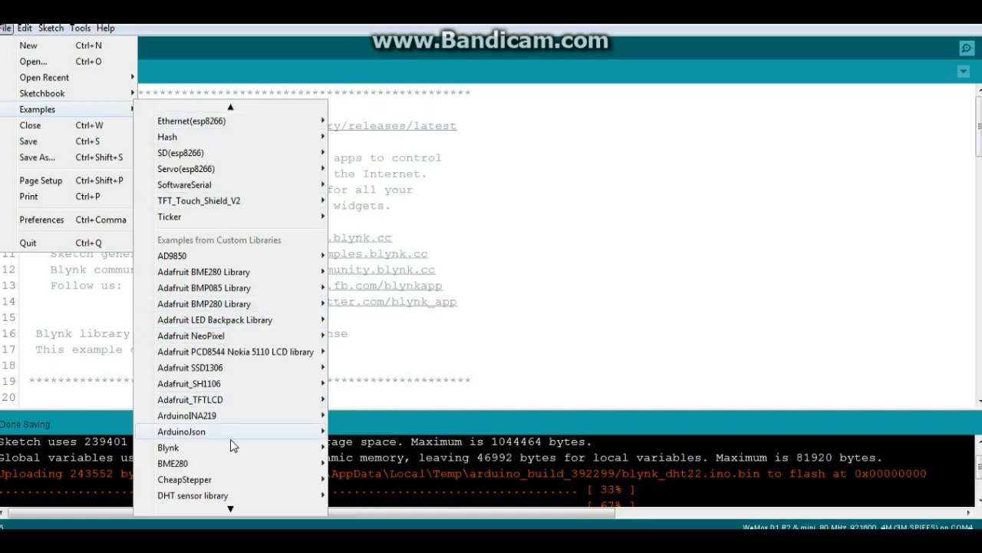
{"action": "mouse_move", "coordinate": [168, 447]}
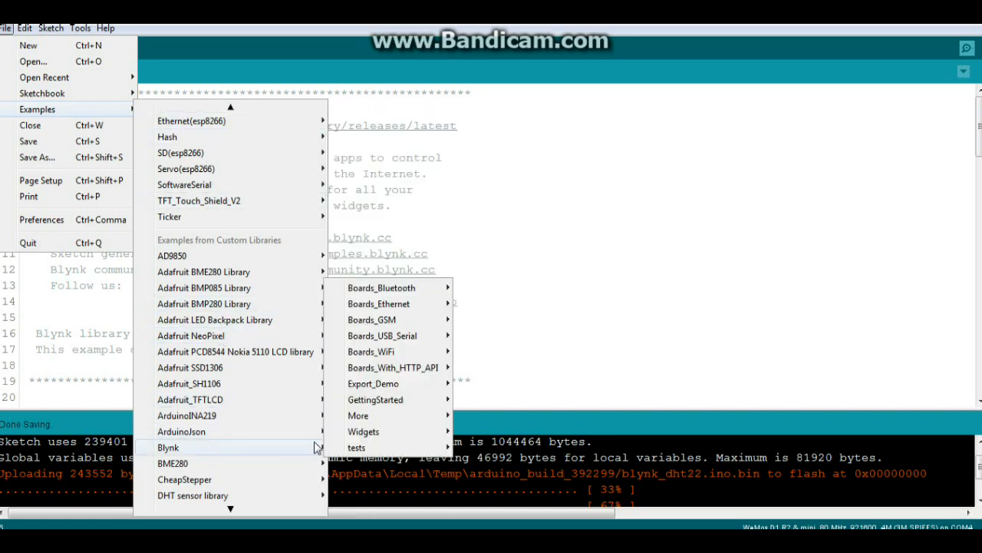
{"action": "mouse_move", "coordinate": [358, 415]}
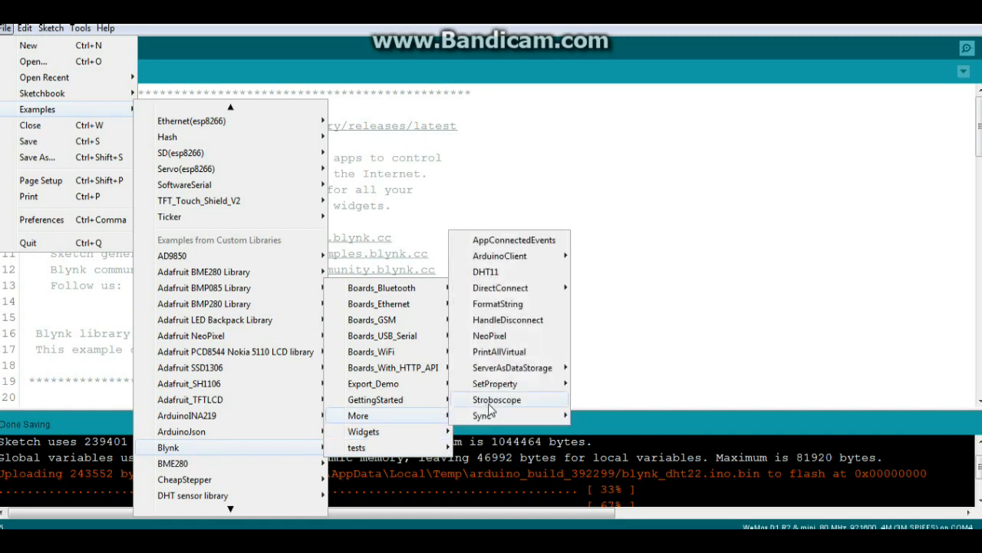
{"action": "left_click", "coordinate": [745, 251]}
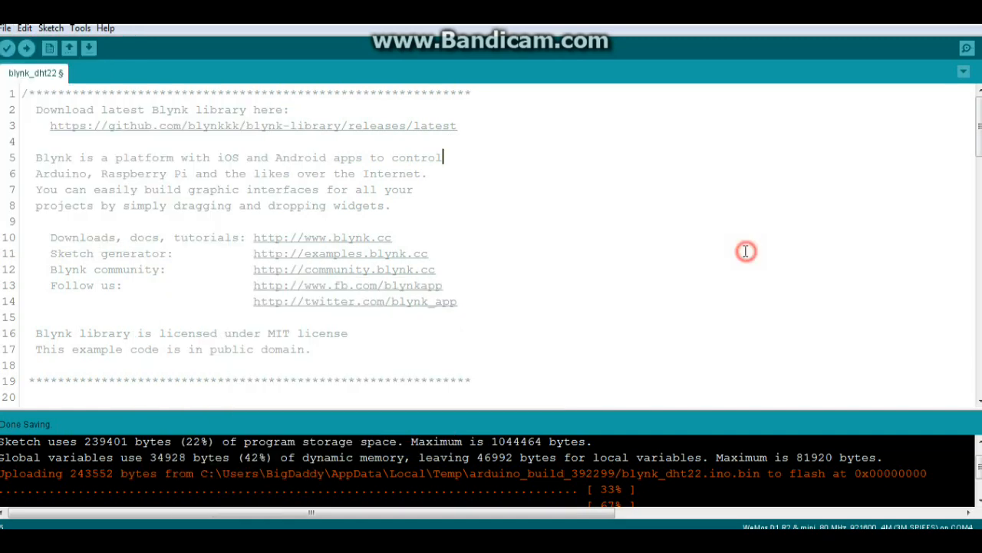
{"action": "scroll", "scroll_direction": "down", "scroll_amount": 3}
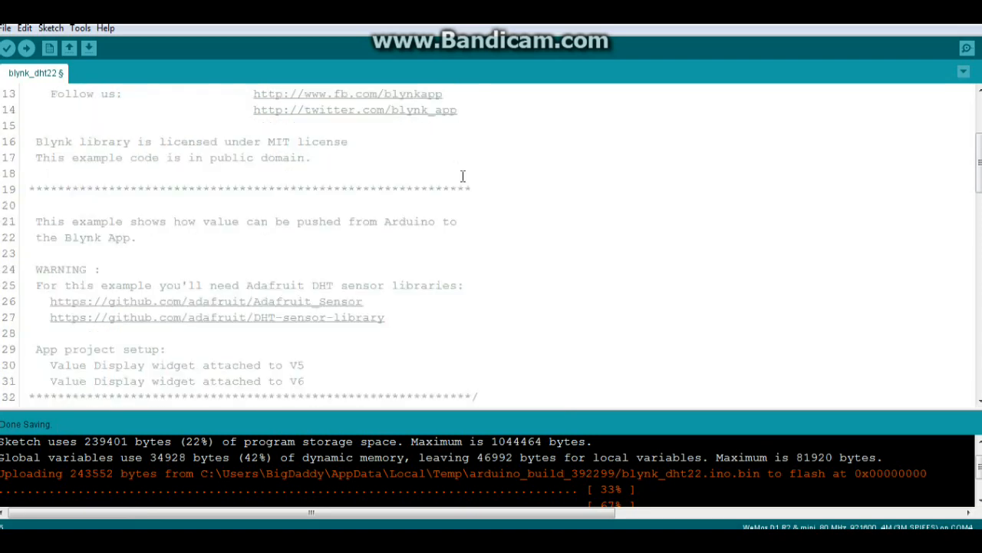
{"action": "scroll", "scroll_direction": "down", "scroll_amount": 3}
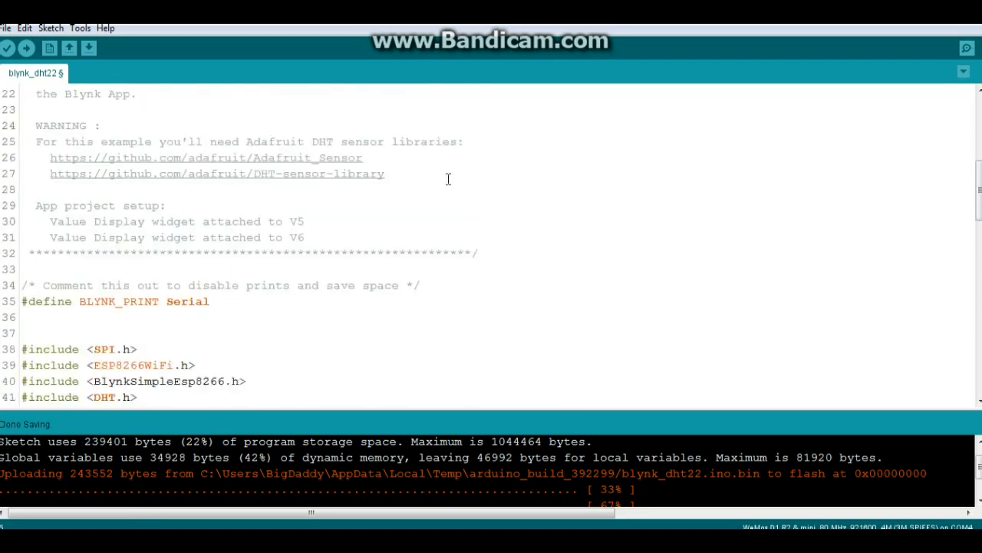
{"action": "scroll", "scroll_direction": "down", "scroll_amount": 3}
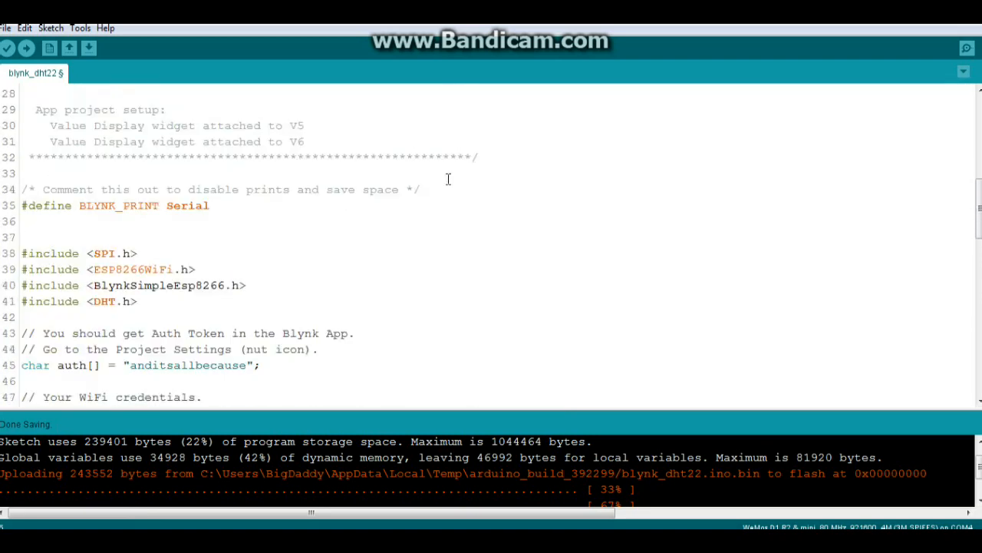
{"action": "scroll", "scroll_direction": "down", "scroll_amount": 3}
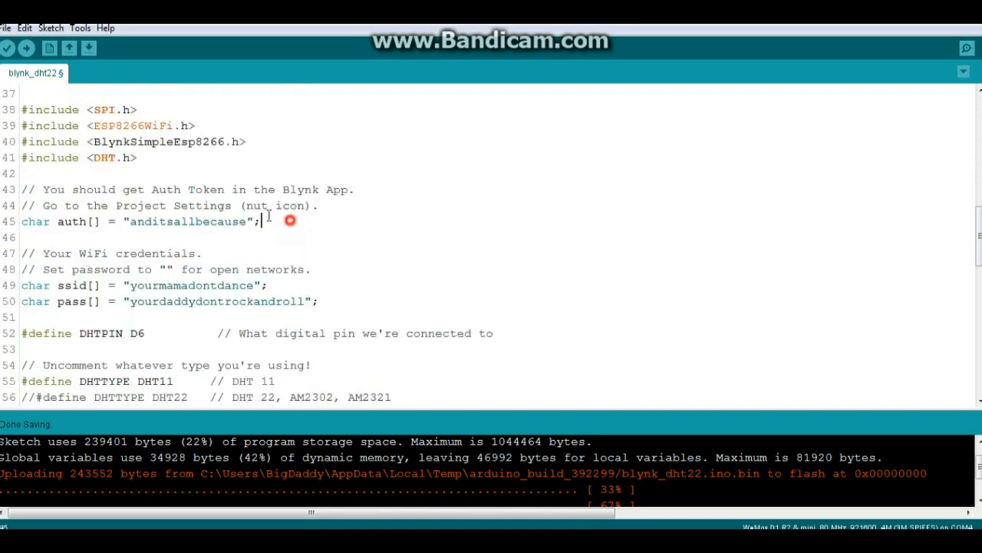
Highlight the Blynk auth token line and the WiFi credential lines.
{"action": "triple_click", "coordinate": [142, 221]}
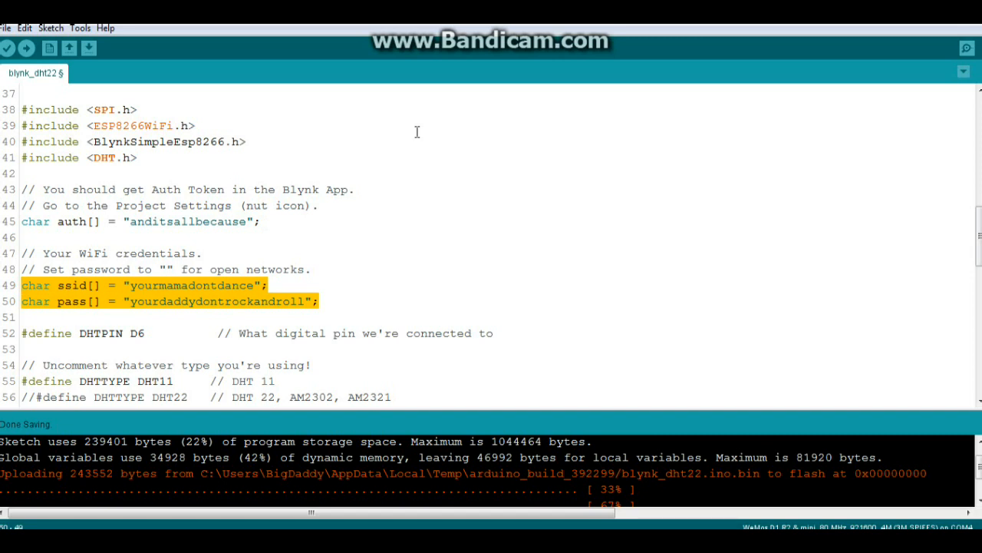
{"action": "left_click", "coordinate": [247, 141]}
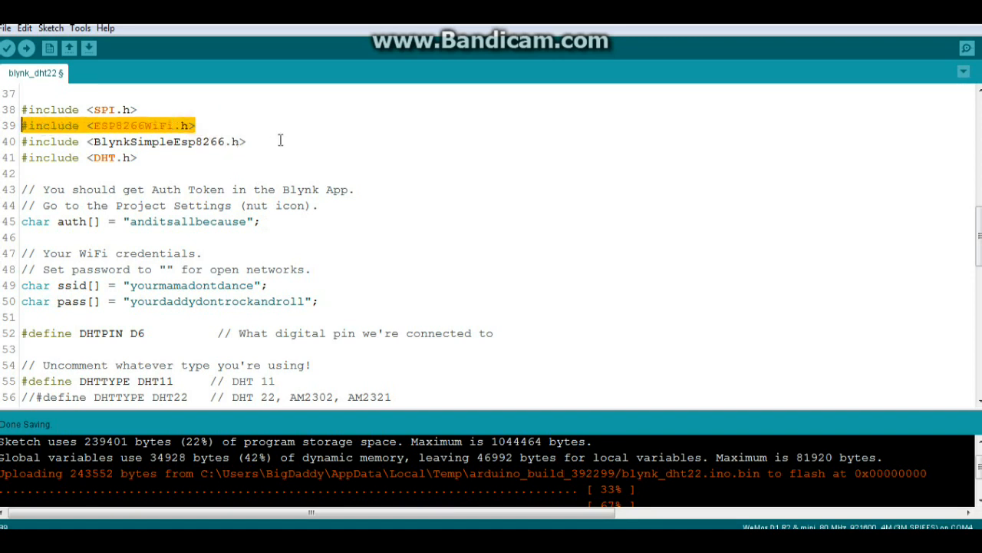
{"action": "scroll", "scroll_direction": "down", "scroll_amount": 3}
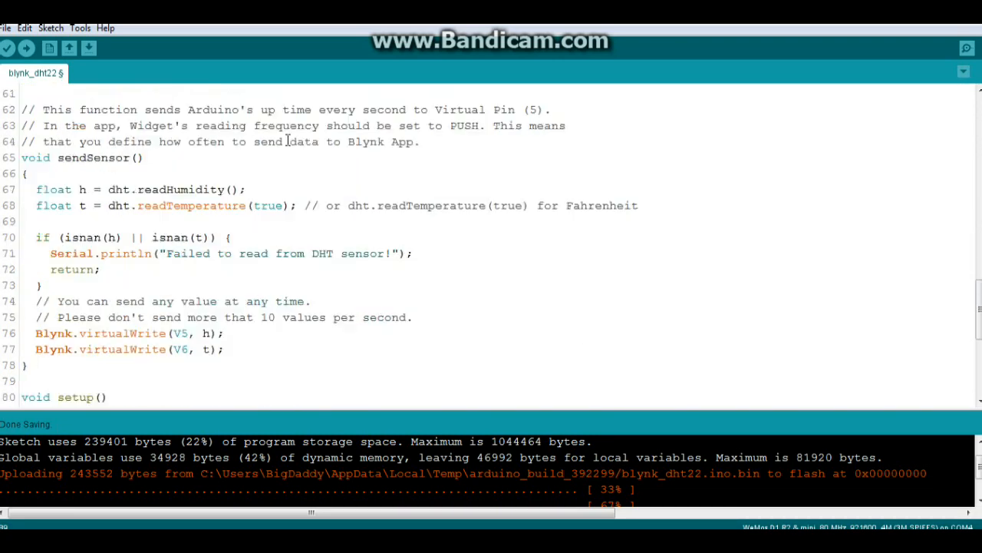
{"action": "scroll", "scroll_direction": "down", "scroll_amount": 3}
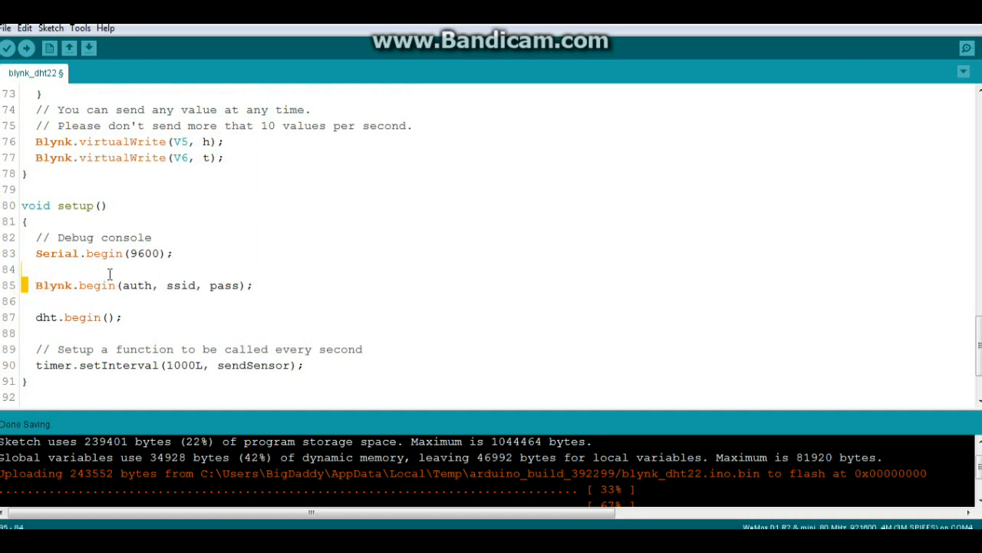
{"action": "left_click_drag", "start_coordinate": [36, 285], "coordinate": [165, 284]}
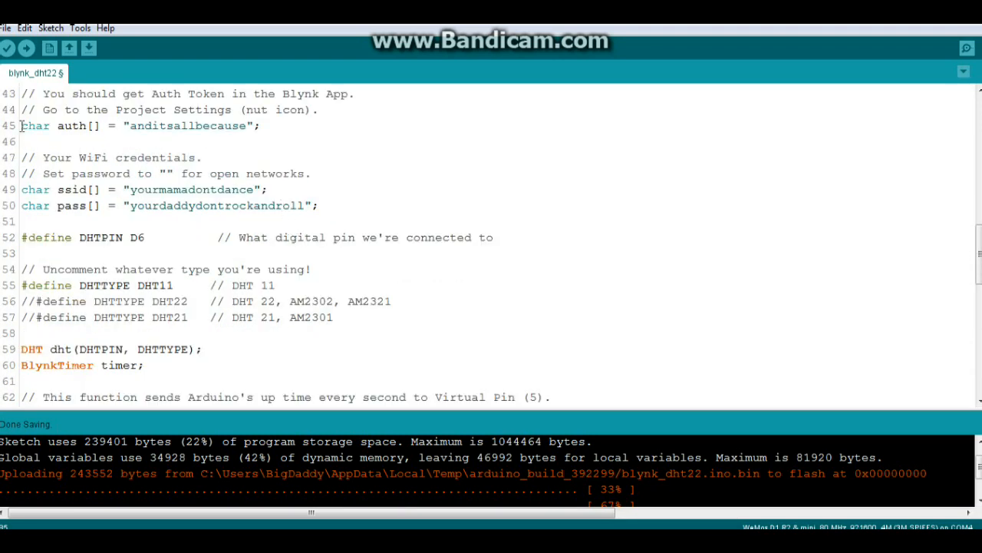
{"action": "left_click_drag", "start_coordinate": [21, 125], "coordinate": [318, 205]}
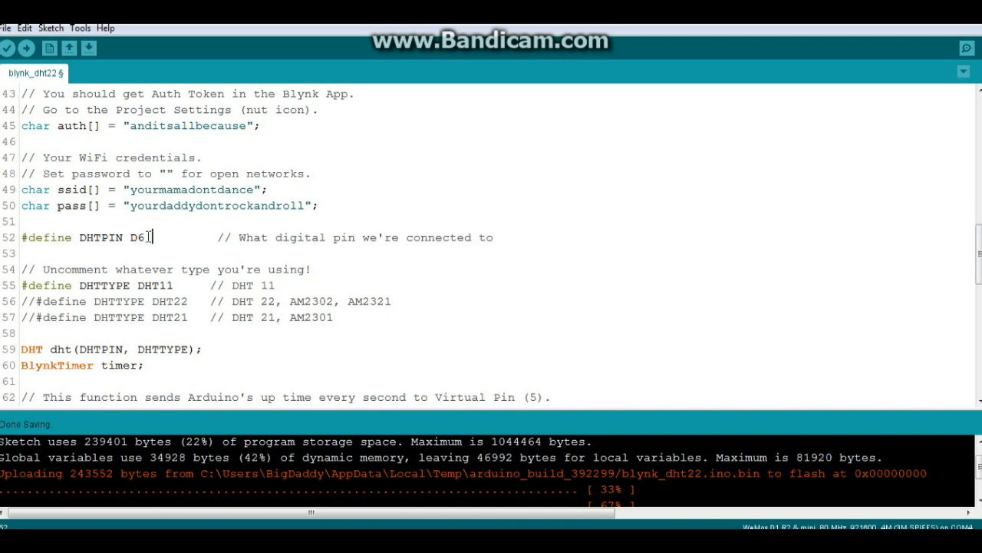
Highlight the DHTPIN D6 pin definition and the DHT11 sensor type definition.
{"action": "triple_click", "coordinate": [84, 237]}
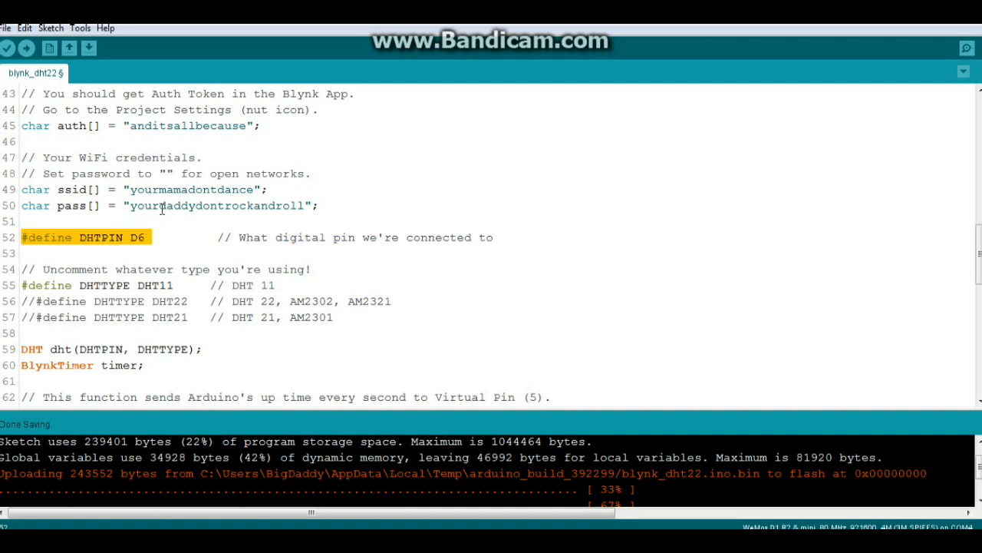
{"action": "scroll", "scroll_direction": "down", "scroll_amount": 3}
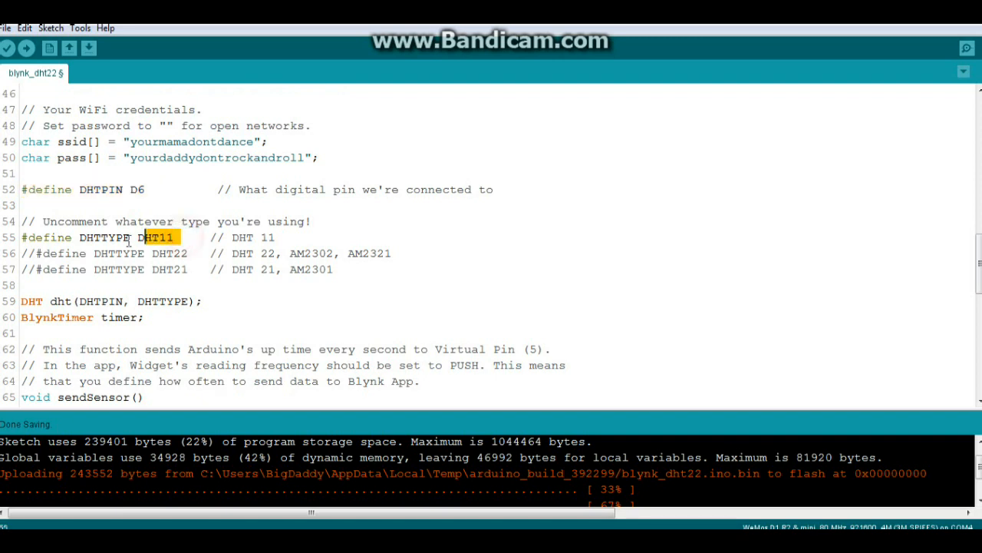
{"action": "triple_click", "coordinate": [92, 237]}
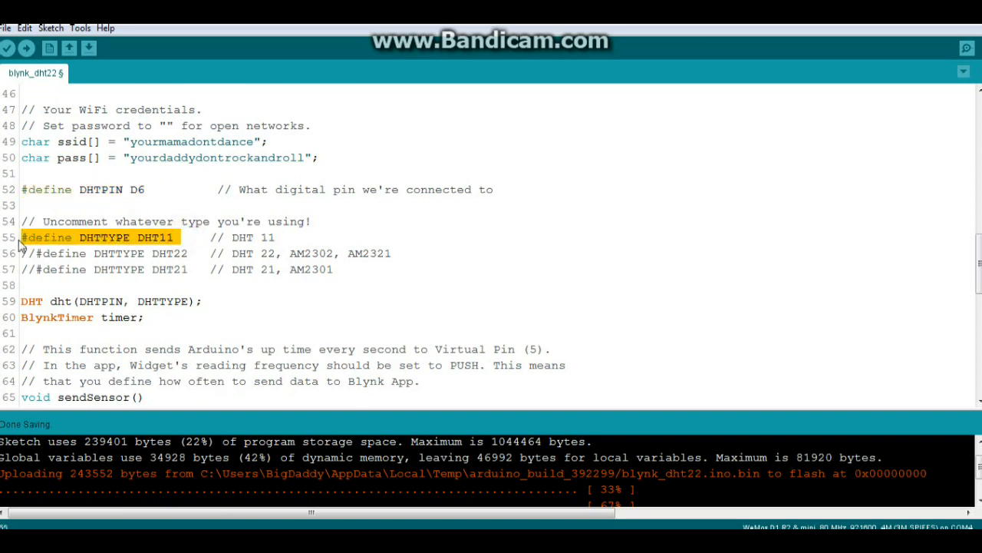
{"action": "scroll", "scroll_direction": "down", "scroll_amount": 3}
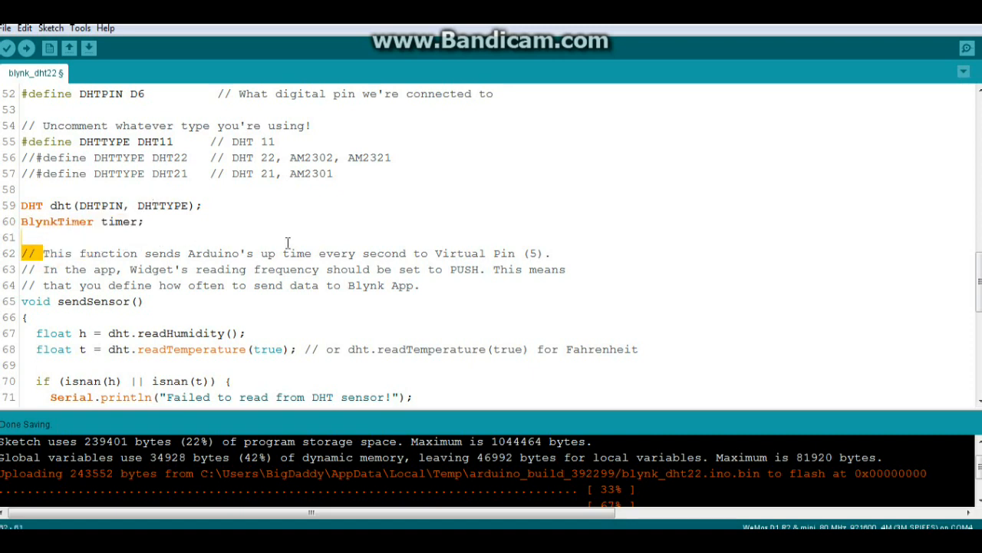
Highlight the Virtual Pin 5 comment, temperature read, humidity send call, and variable h.
{"action": "triple_click", "coordinate": [288, 253]}
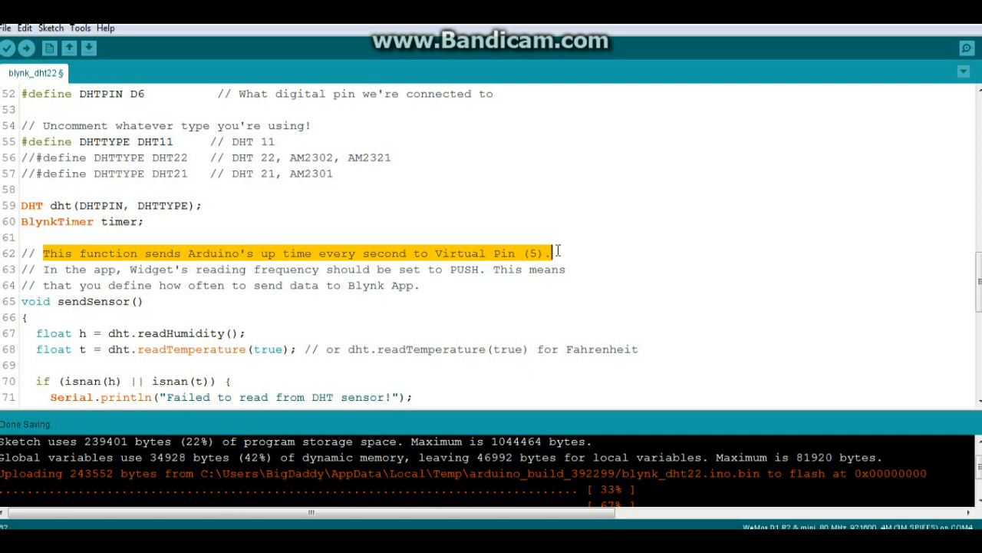
{"action": "left_click_drag", "start_coordinate": [551, 253], "coordinate": [562, 269]}
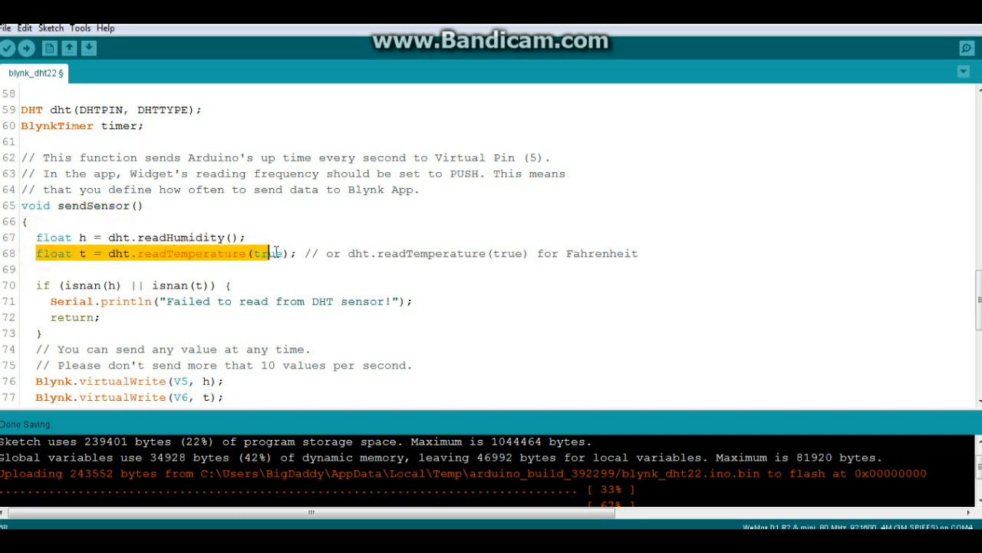
{"action": "scroll", "scroll_direction": "down", "scroll_amount": 3}
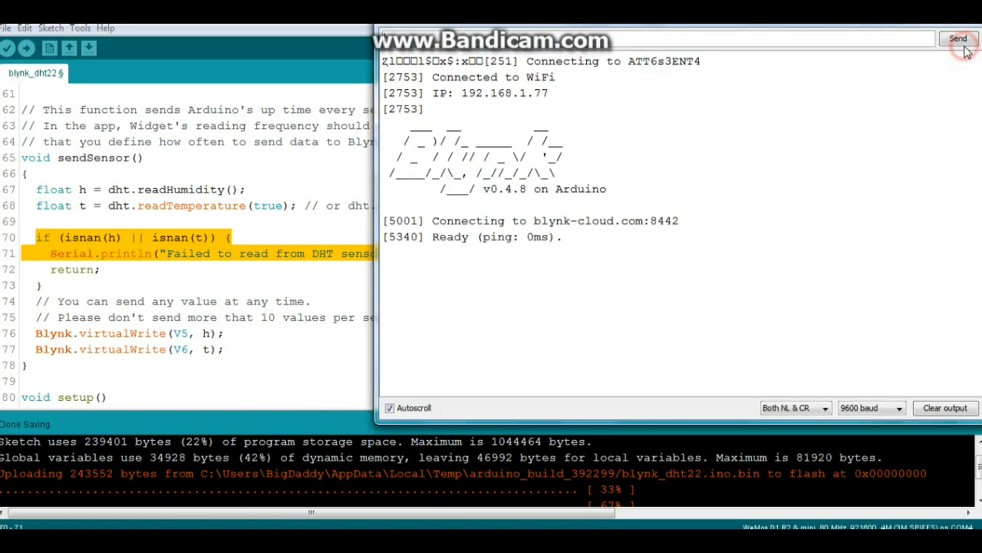
{"action": "mouse_move", "coordinate": [893, 62]}
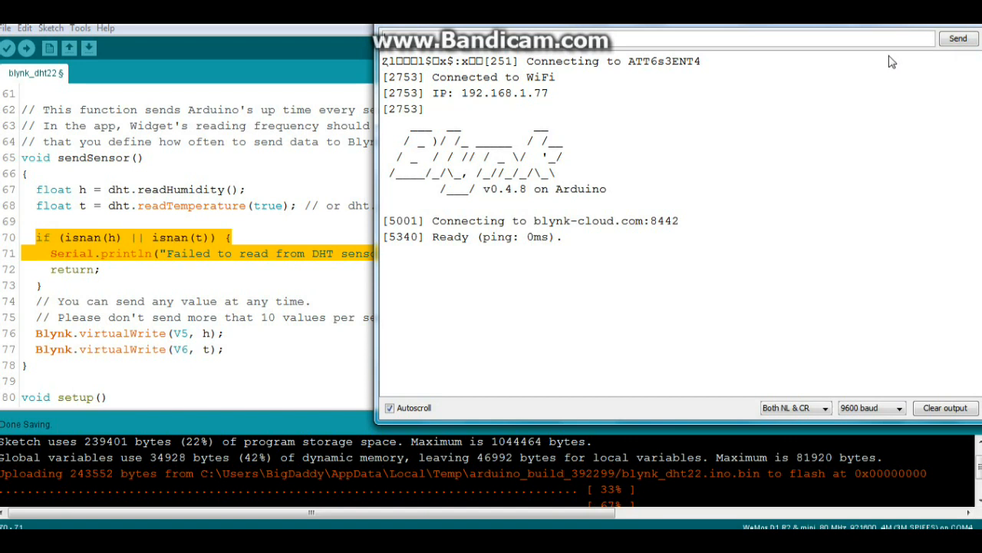
{"action": "mouse_move", "coordinate": [321, 39]}
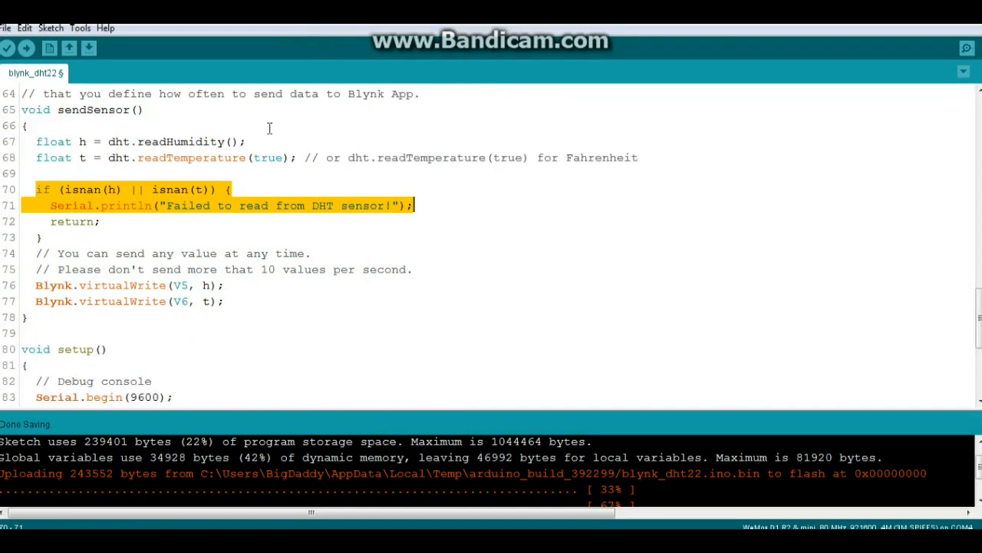
{"action": "mouse_move", "coordinate": [106, 239]}
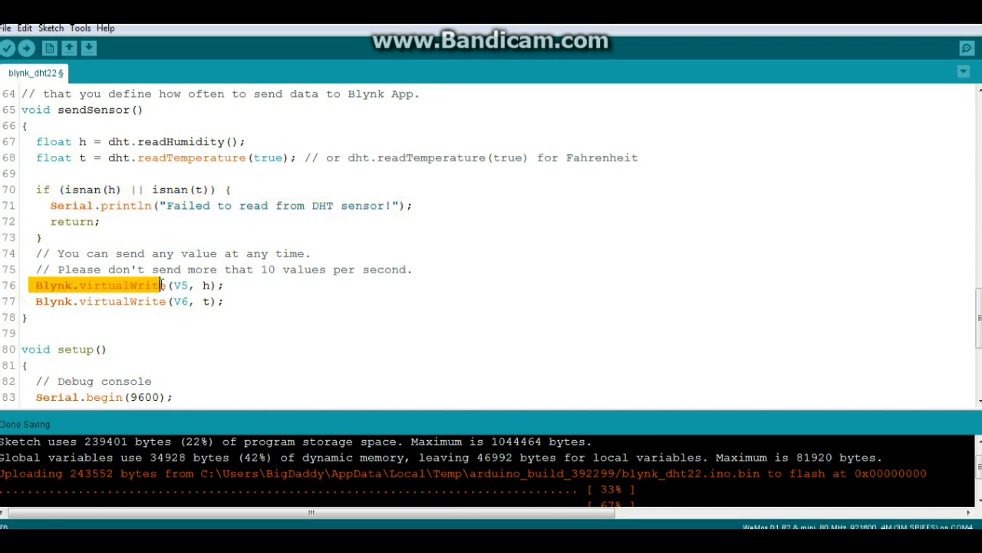
{"action": "double_click", "coordinate": [180, 284]}
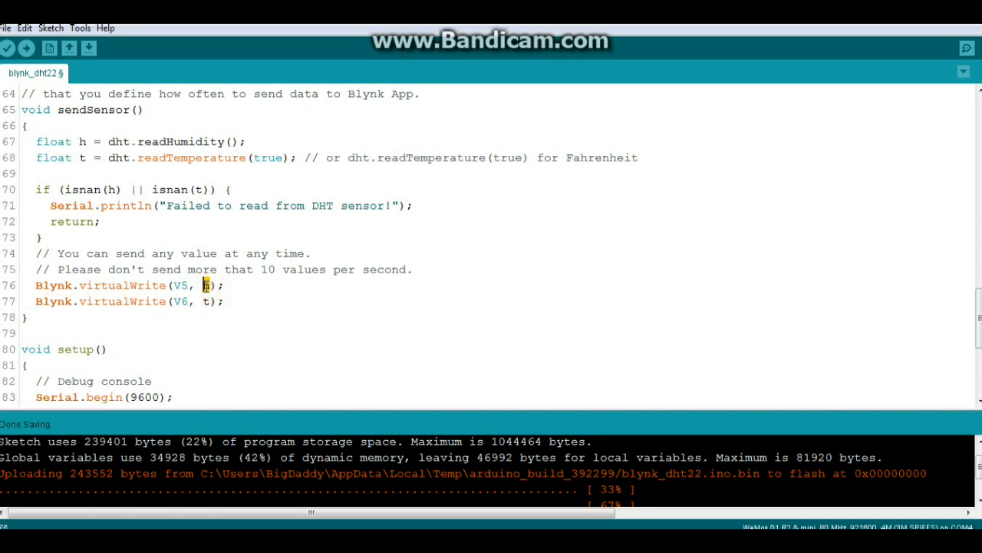
{"action": "double_click", "coordinate": [207, 141]}
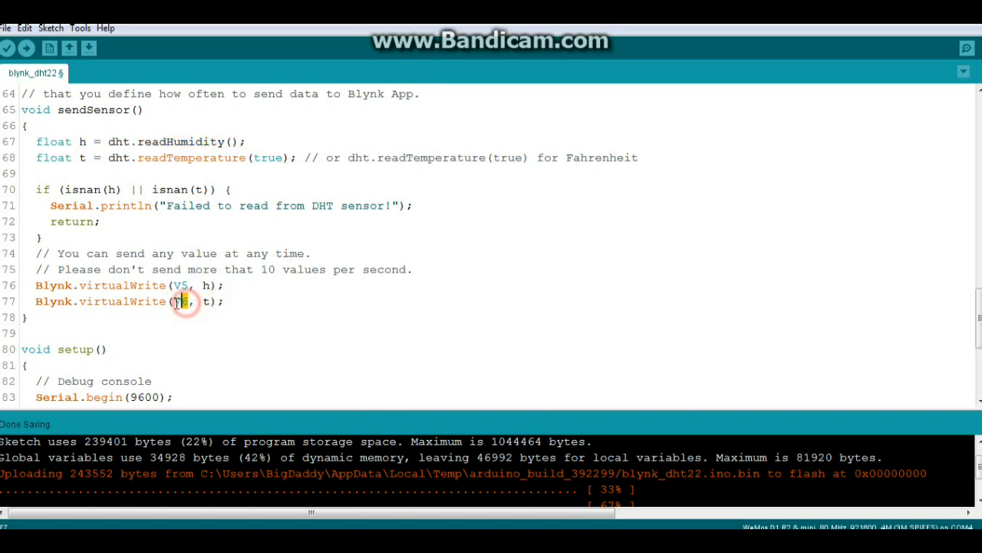
{"action": "type", "text": "6"}
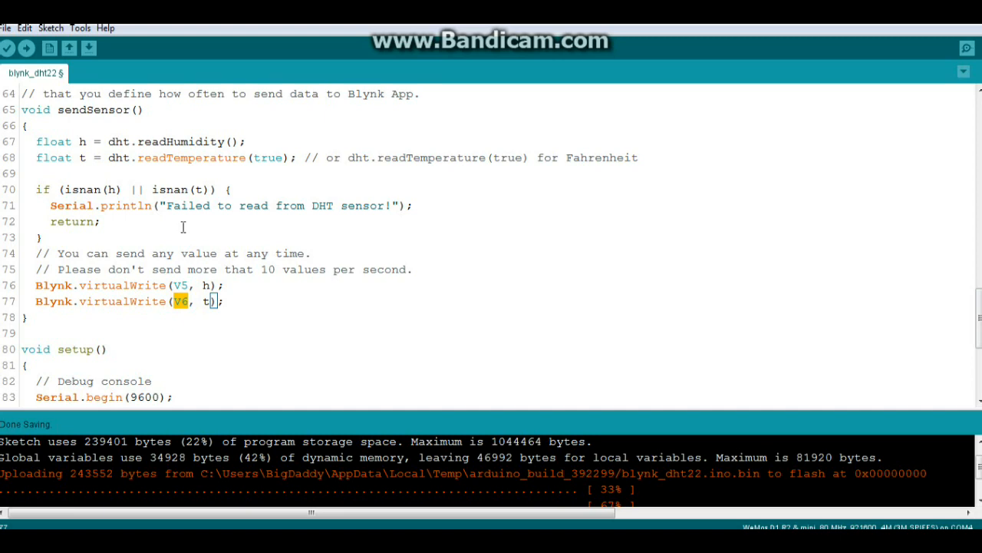
Highlight Serial.begin(9600) and Blynk.begin(auth, ssid, pass), showing the board's serial output.
{"action": "scroll", "scroll_direction": "down", "scroll_amount": 3}
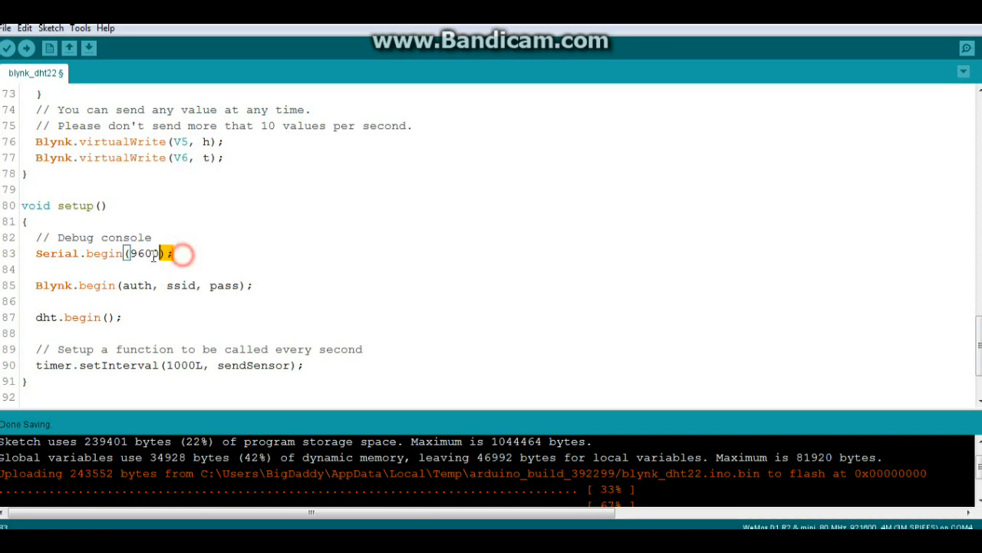
{"action": "triple_click", "coordinate": [100, 253]}
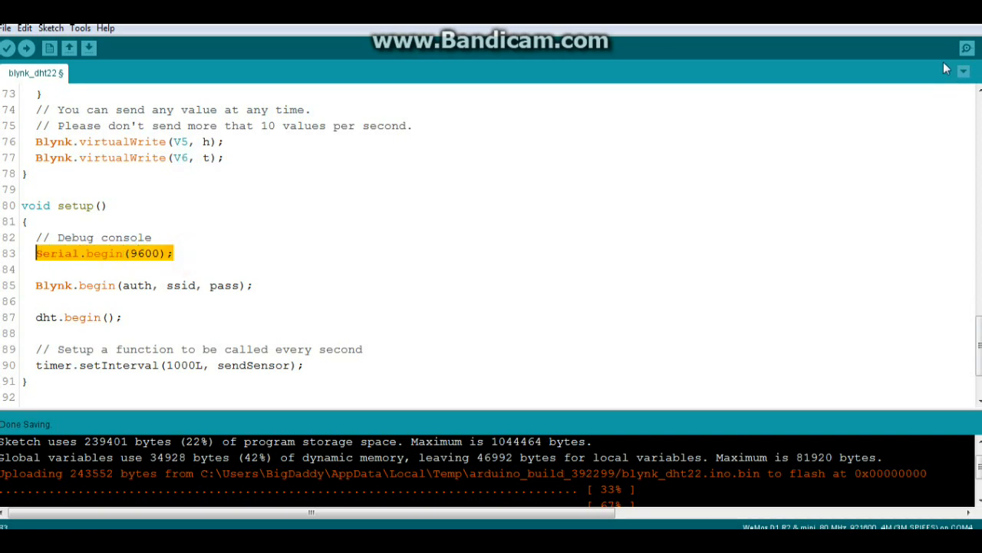
{"action": "left_click", "coordinate": [966, 48]}
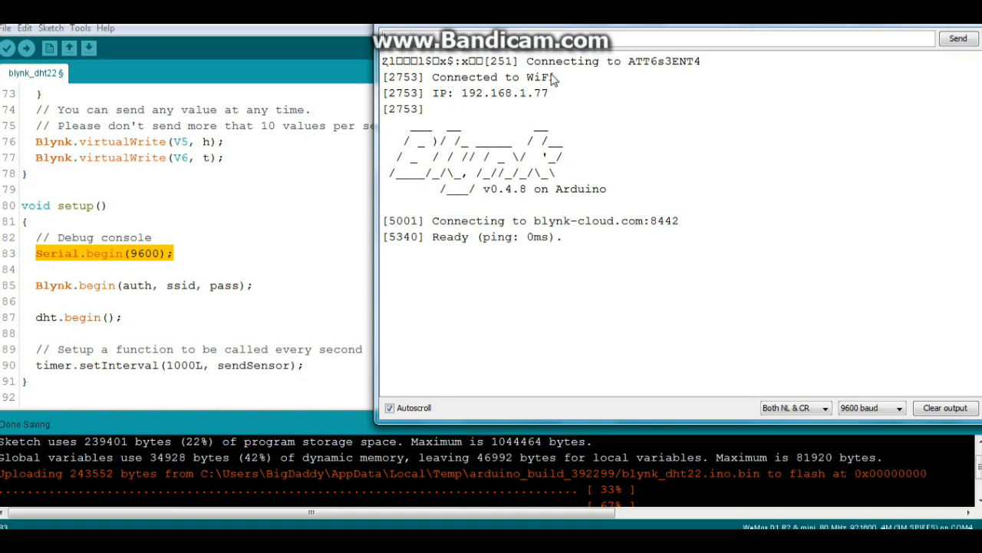
{"action": "mouse_move", "coordinate": [509, 209]}
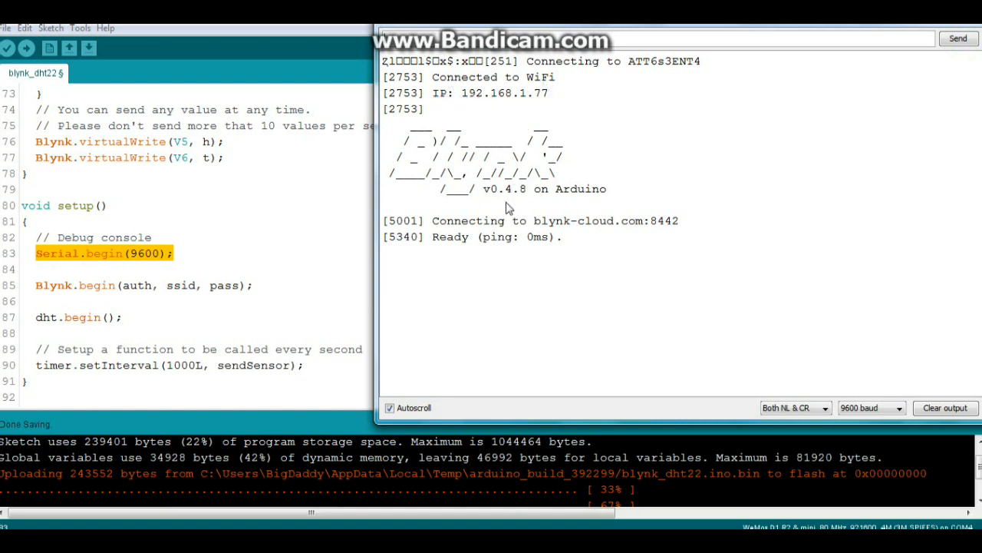
{"action": "mouse_move", "coordinate": [637, 207]}
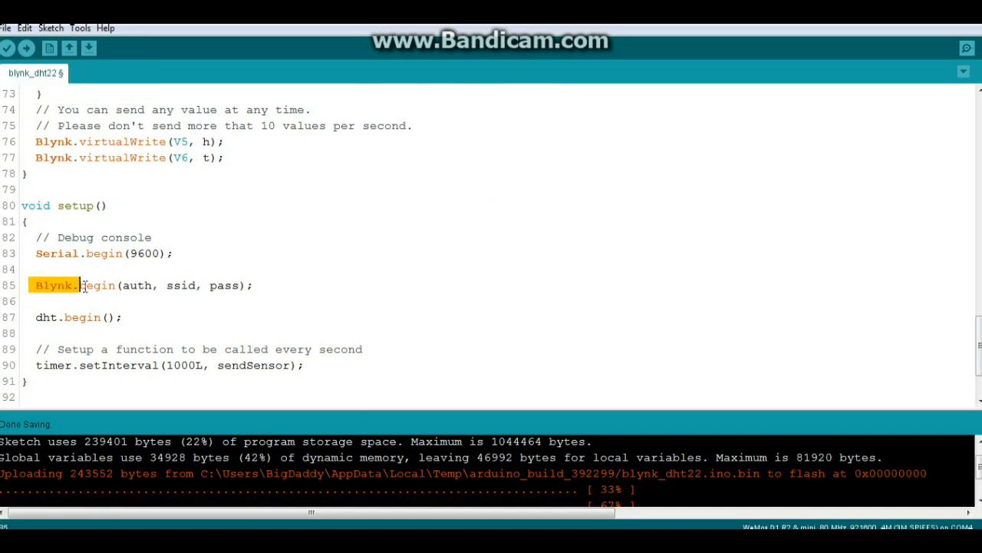
{"action": "left_click_drag", "start_coordinate": [77, 285], "coordinate": [251, 284]}
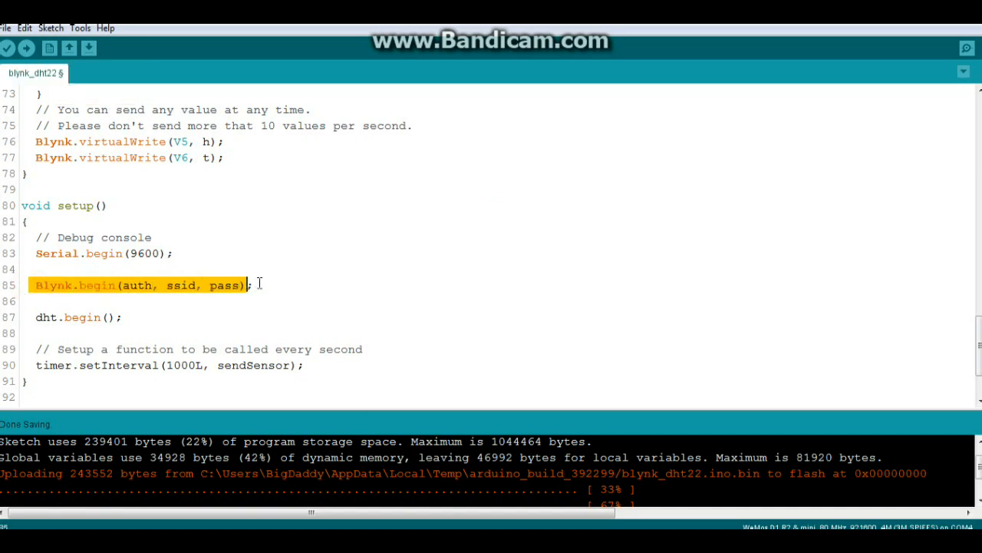
{"action": "scroll", "scroll_direction": "down", "scroll_amount": 3}
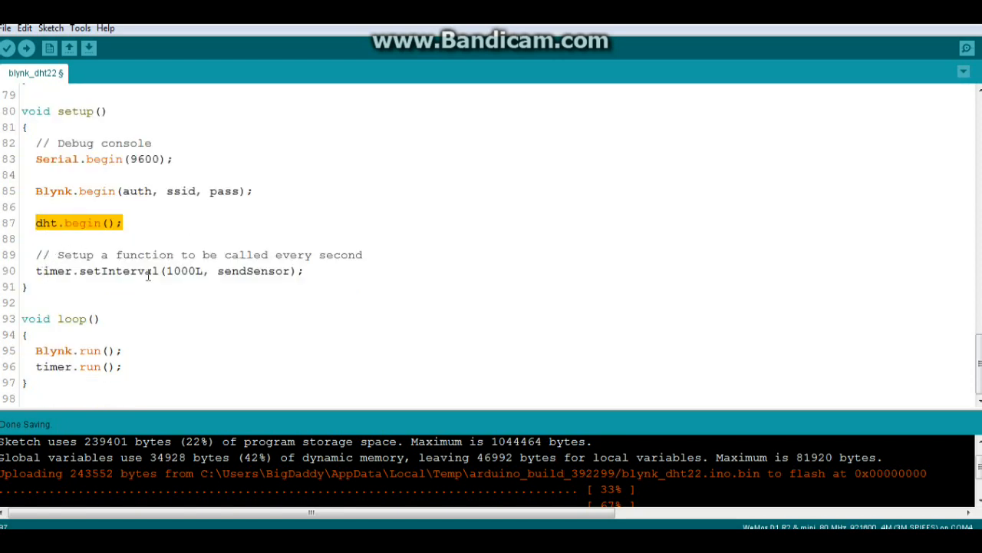
Highlight the setInterval 1000L sendSensor timer call and timer.run() in loop.
{"action": "left_click", "coordinate": [166, 270]}
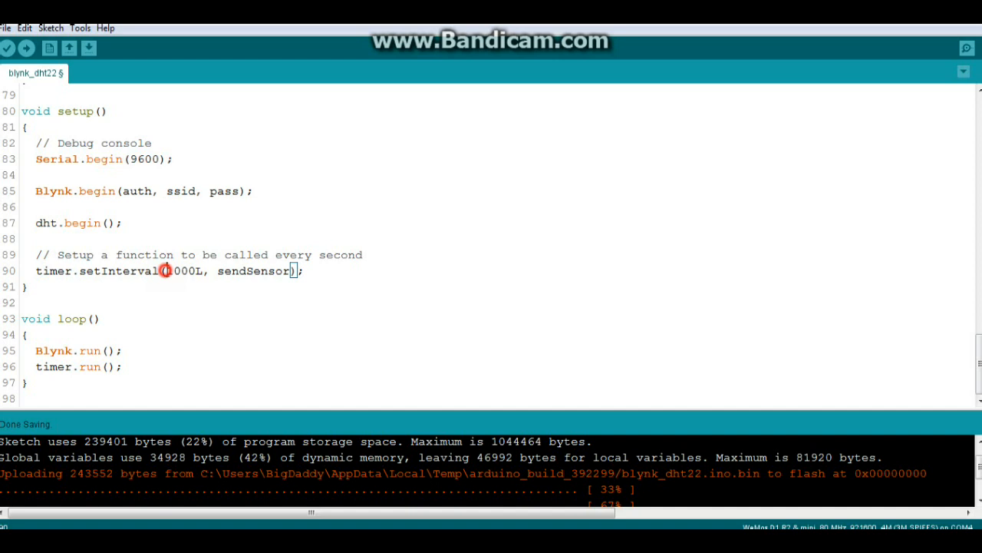
{"action": "double_click", "coordinate": [180, 270]}
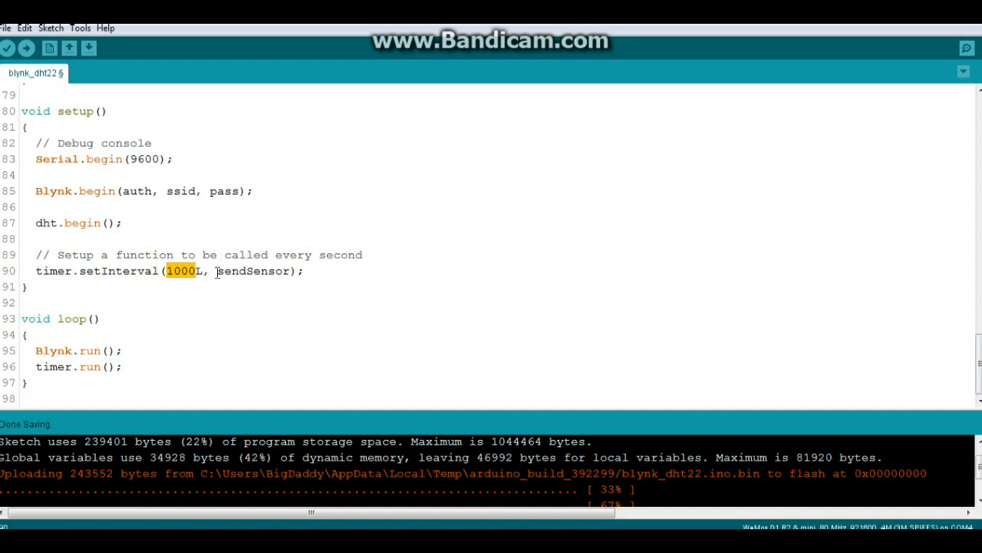
{"action": "double_click", "coordinate": [254, 270]}
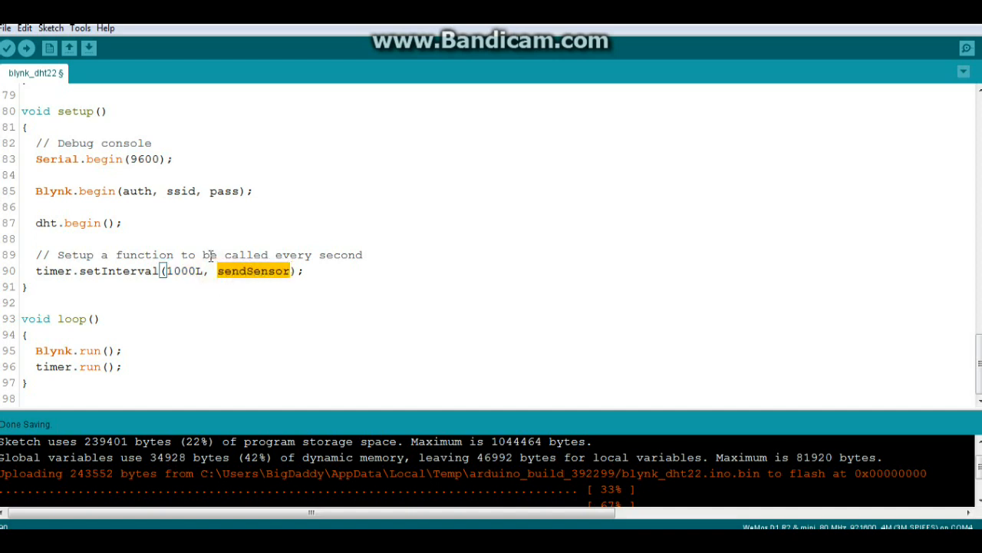
{"action": "mouse_move", "coordinate": [183, 234]}
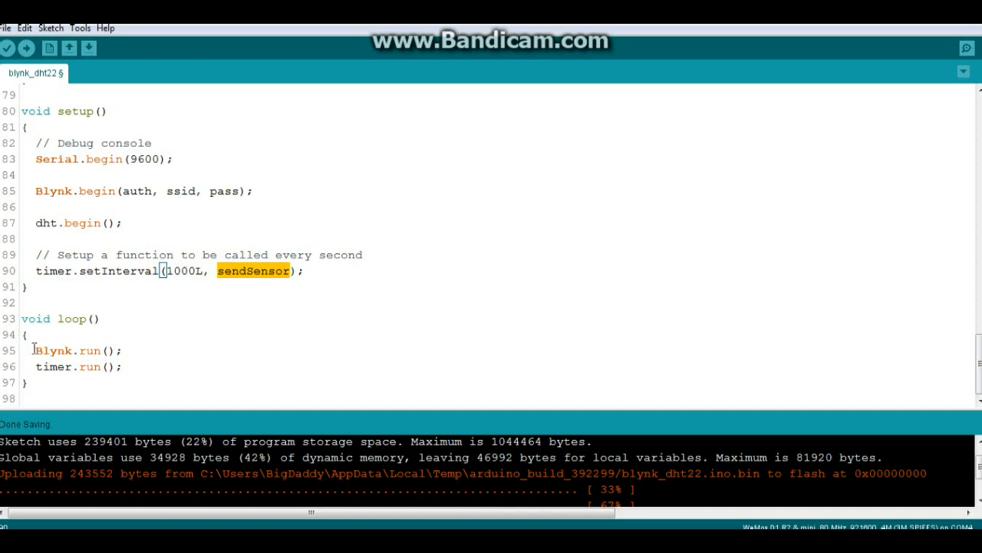
{"action": "left_click", "coordinate": [121, 366]}
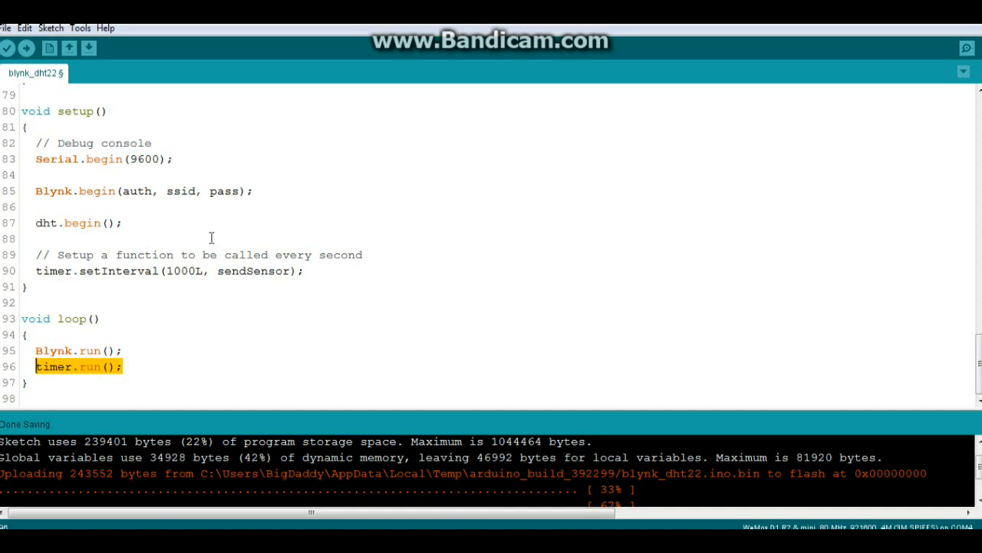
{"action": "mouse_move", "coordinate": [426, 222]}
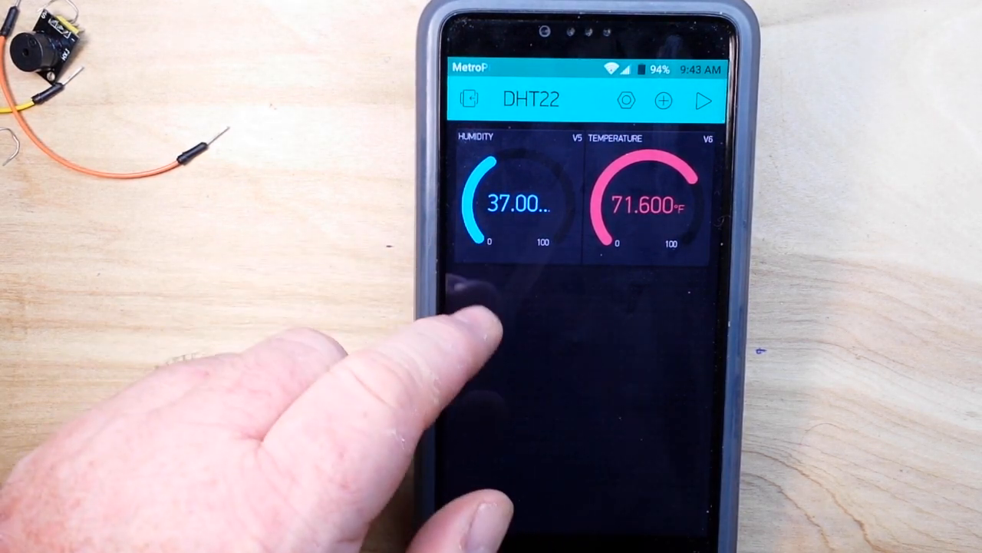
Review the Humidity gauge's V5 settings, return, then open the Temperature gauge's V6 settings.
{"action": "left_click", "coordinate": [506, 204]}
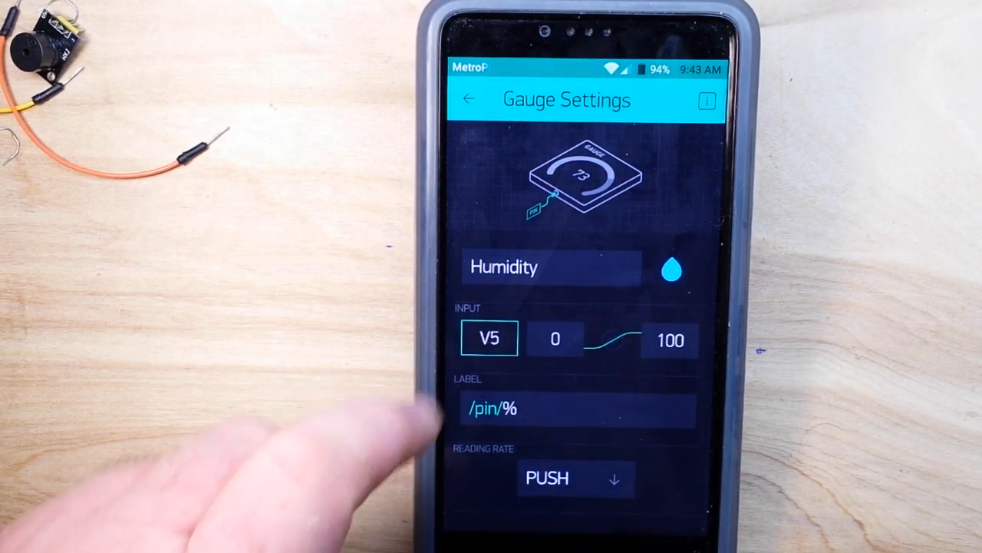
{"action": "left_click", "coordinate": [489, 338]}
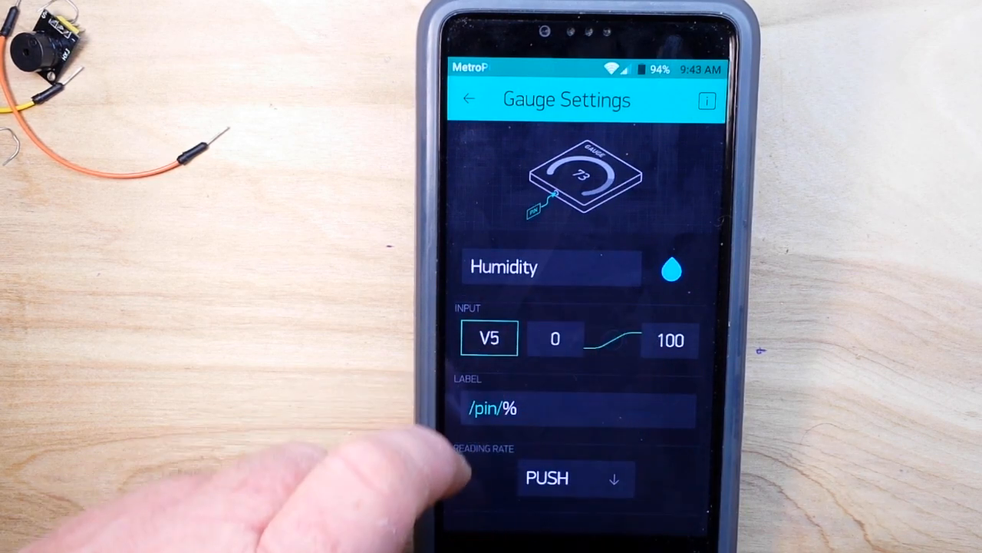
{"action": "scroll", "scroll_direction": "down", "scroll_amount": 3}
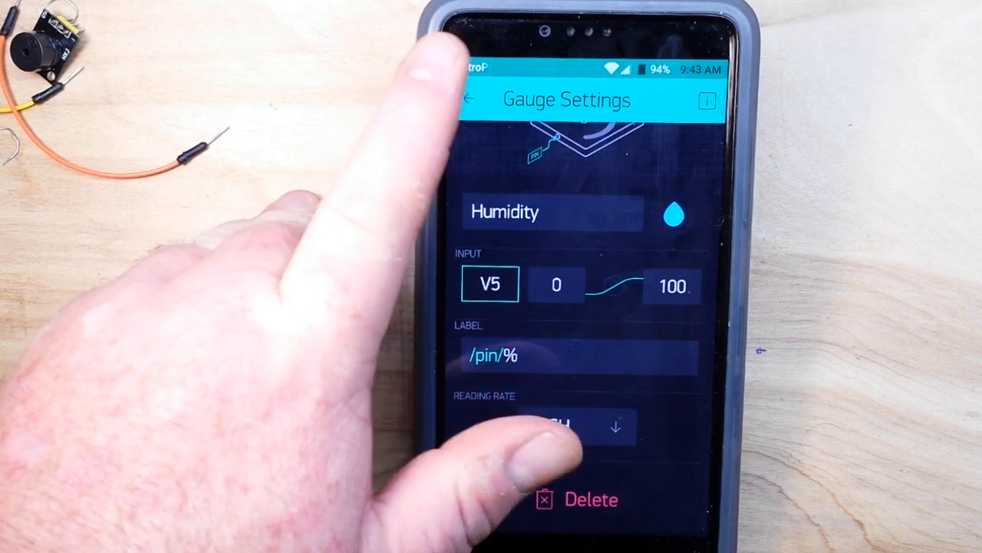
{"action": "left_click", "coordinate": [468, 99]}
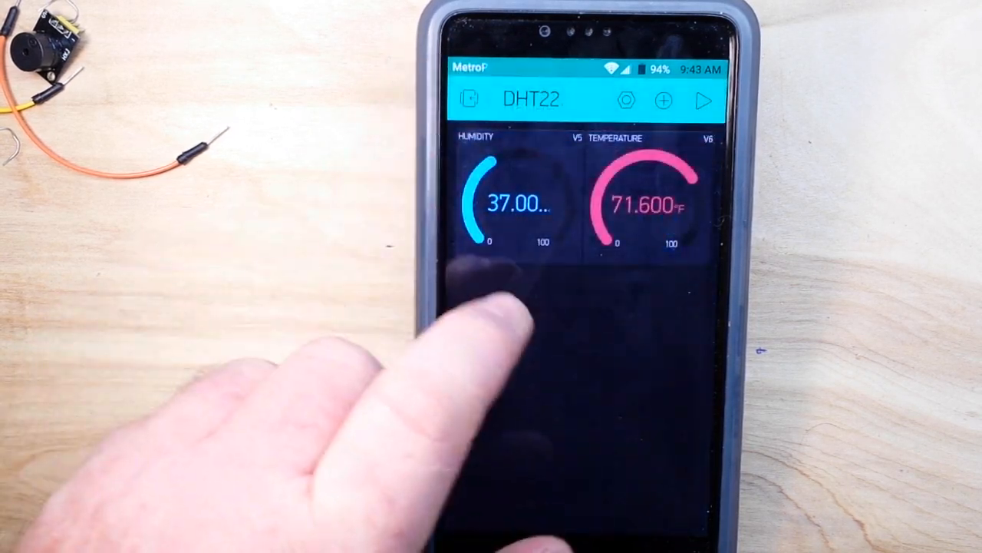
{"action": "left_click", "coordinate": [648, 204]}
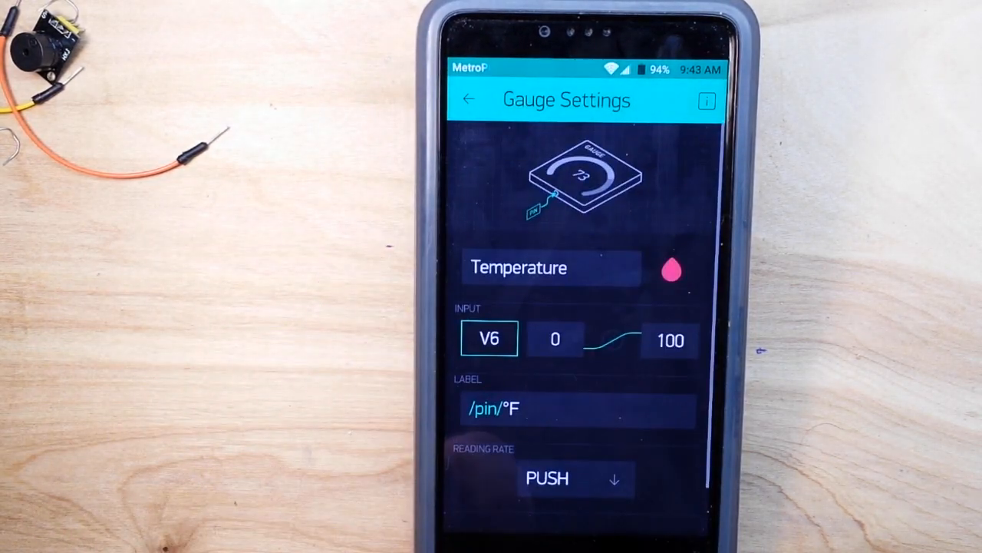